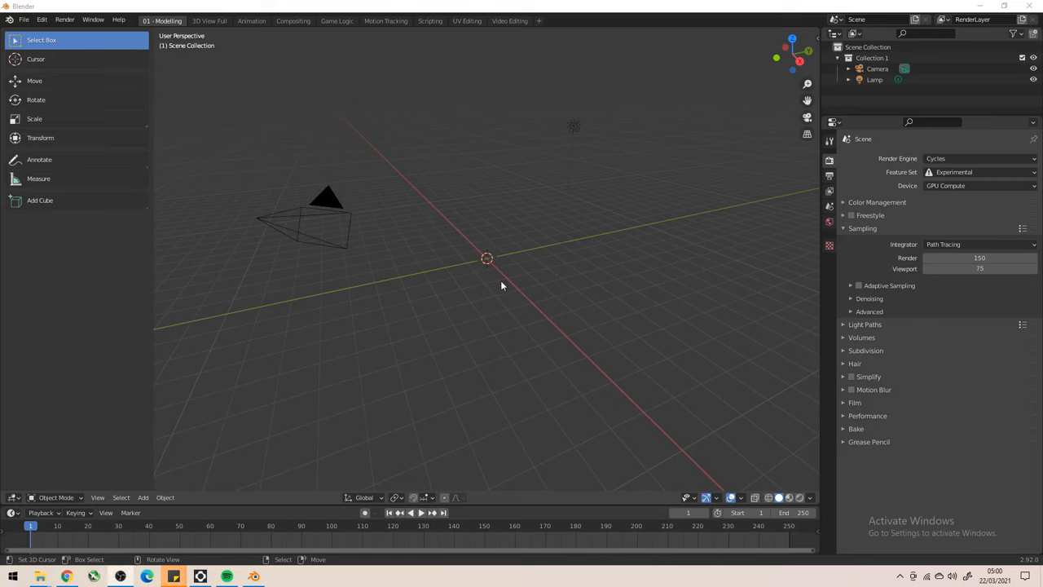
mouse_move(498, 281)
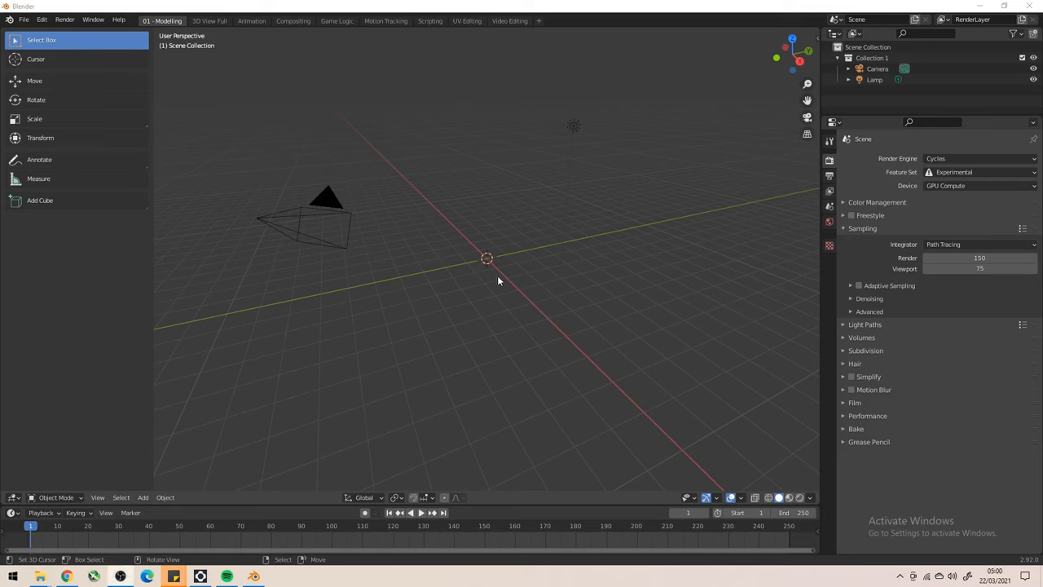
mouse_move(508, 265)
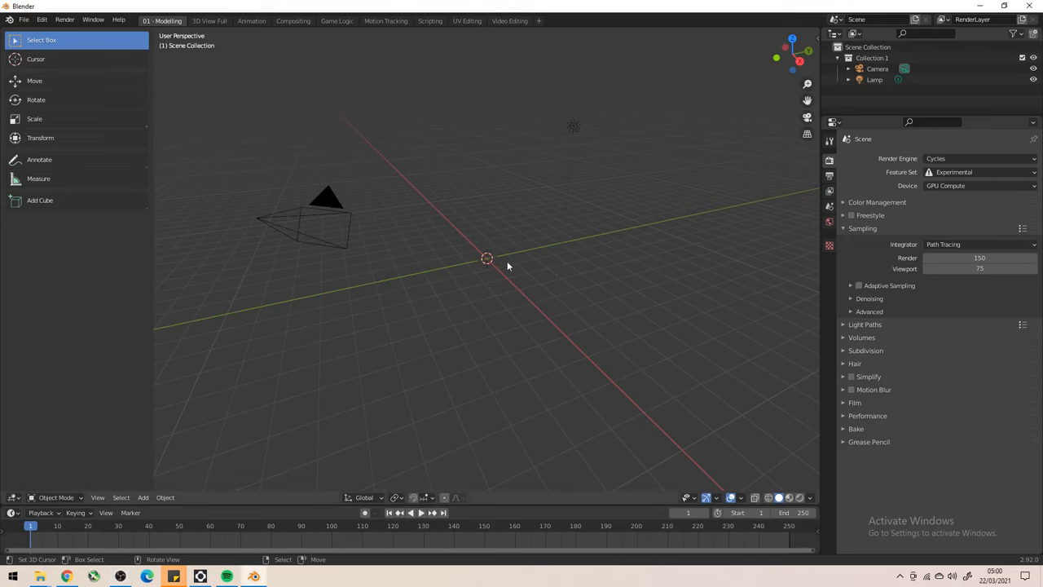
mouse_move(487, 259)
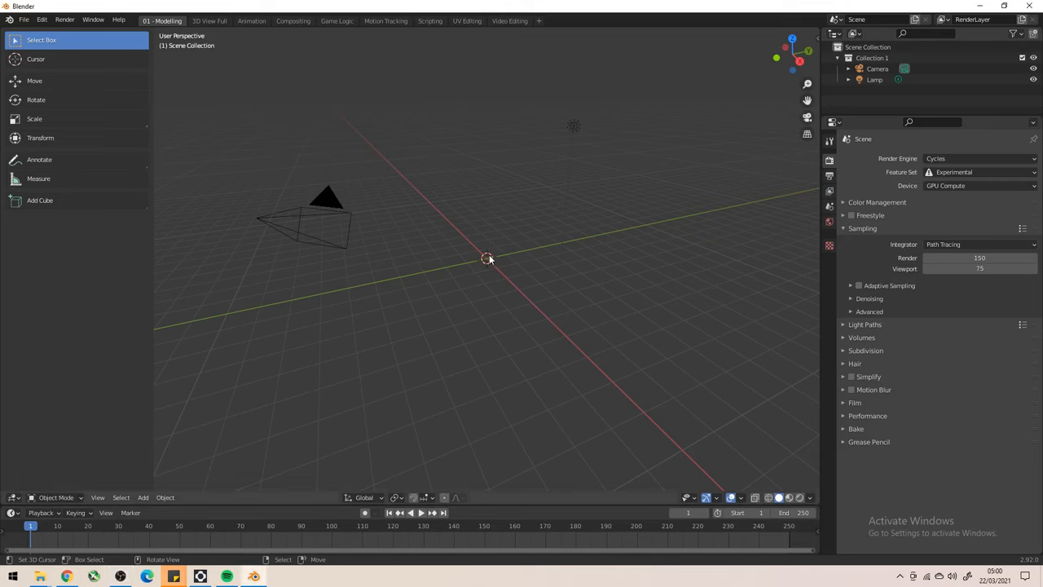
mouse_move(497, 263)
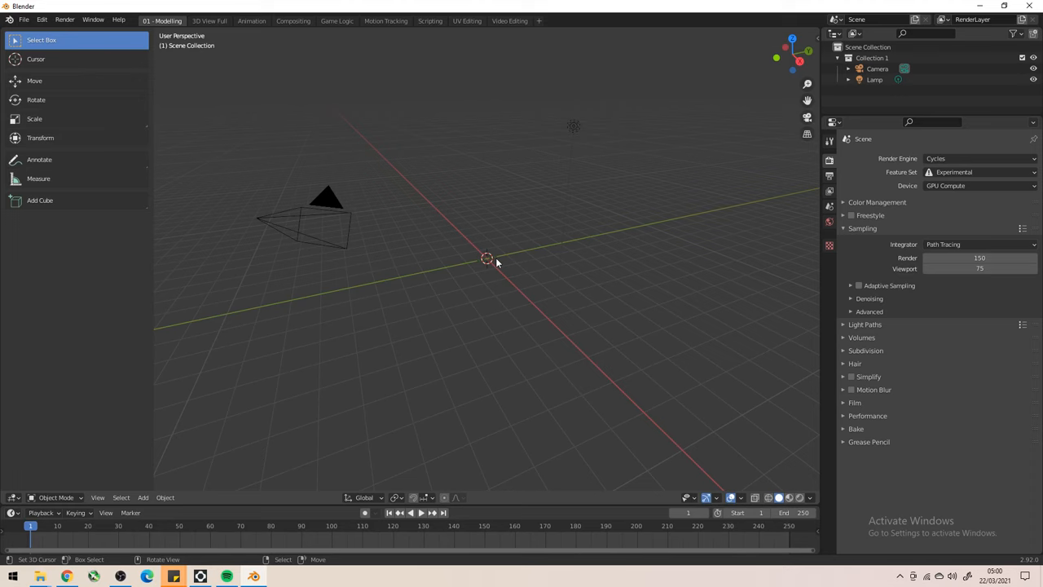
Add a 3-vertex circle mesh at the origin filled as a Triangle Fan.
key(shift+a)
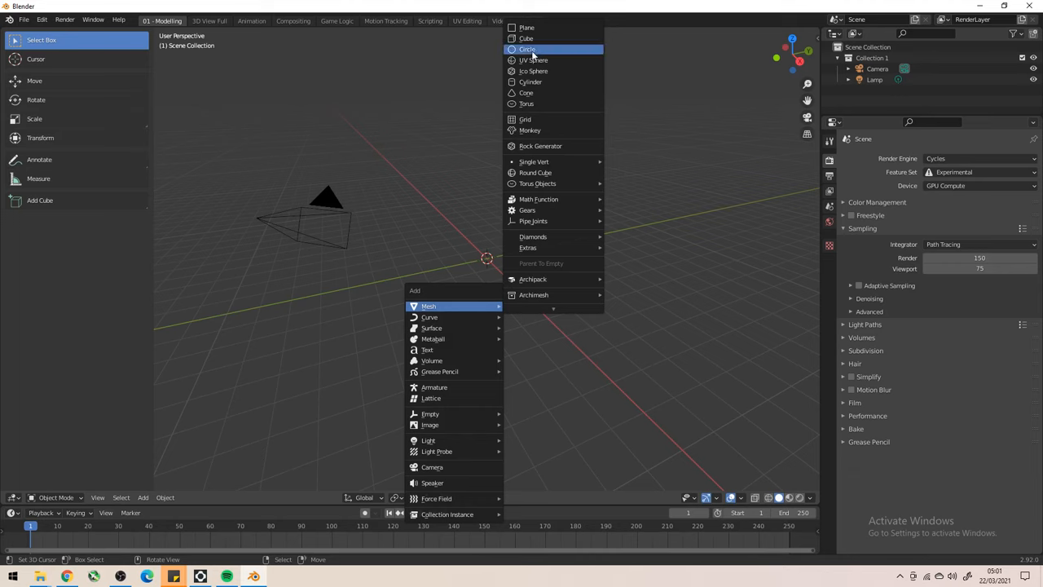
click(527, 49)
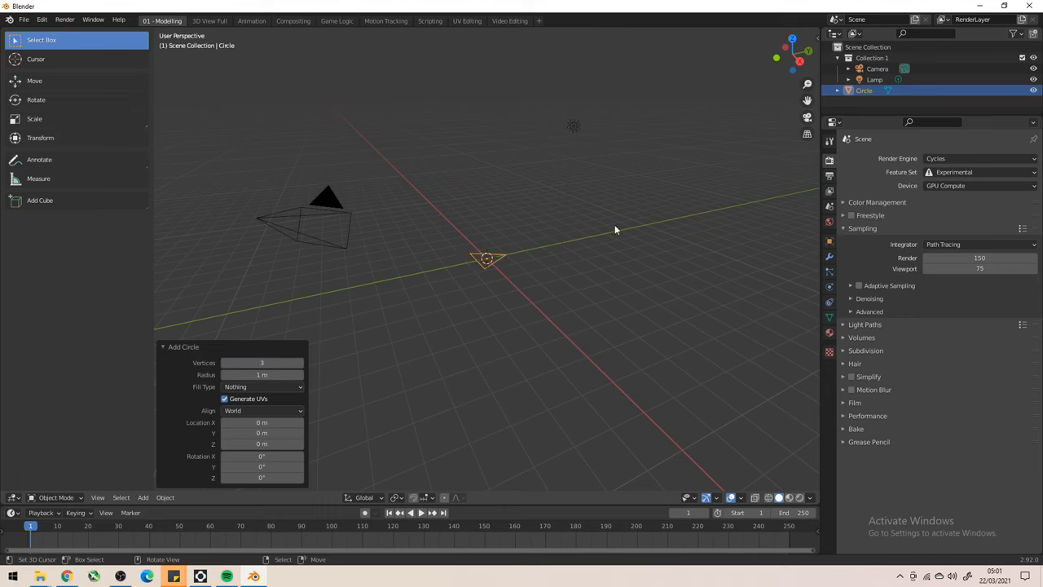
click(262, 386)
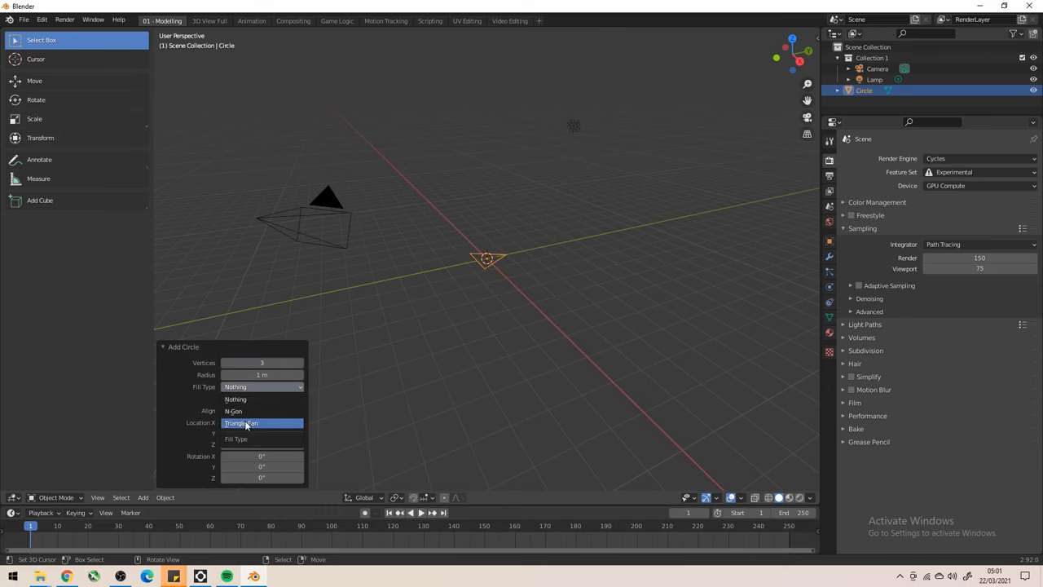
click(241, 422)
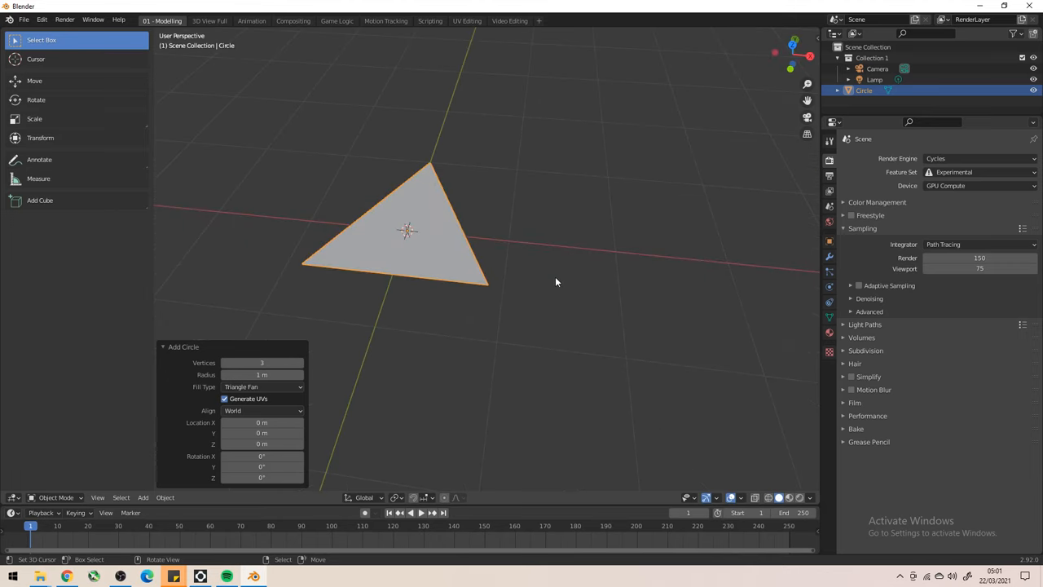
mouse_move(409, 236)
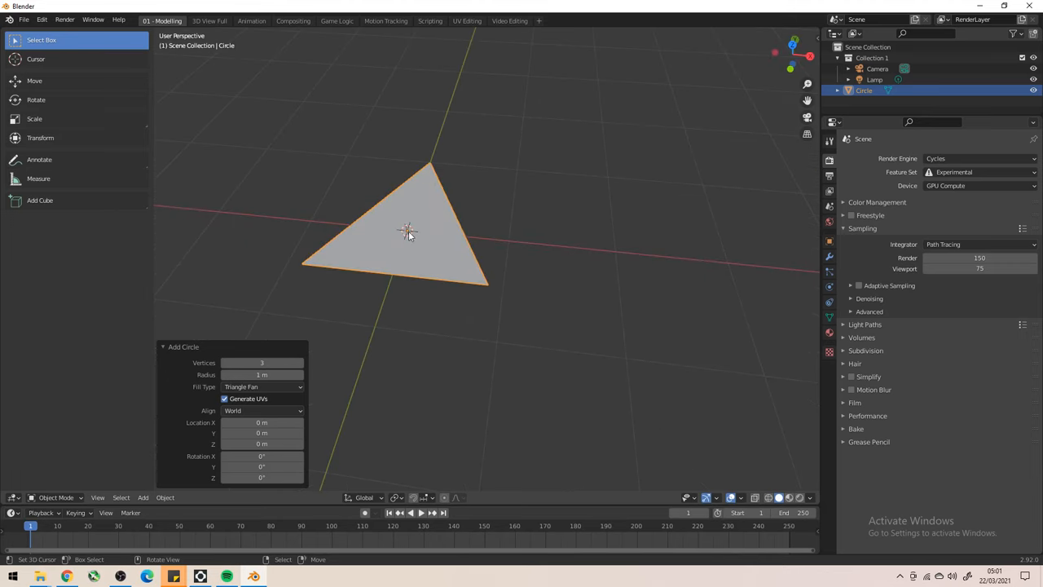
mouse_move(504, 171)
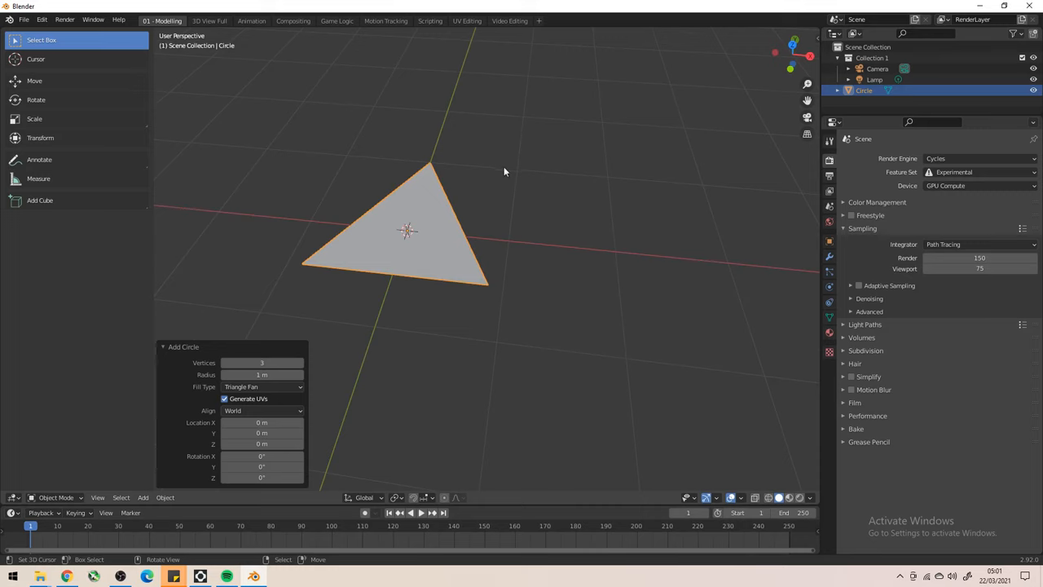
mouse_move(304, 242)
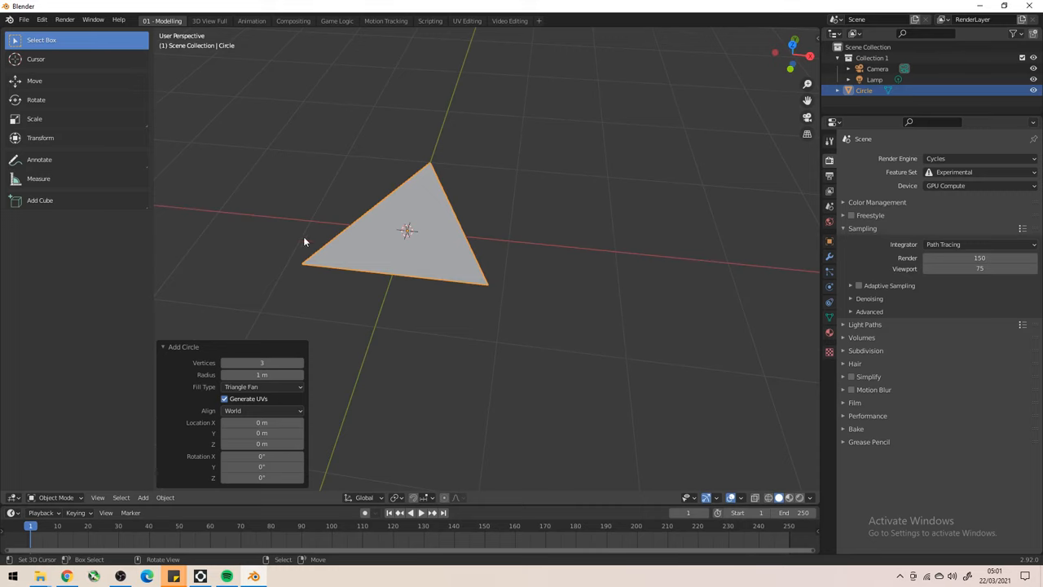
mouse_move(453, 195)
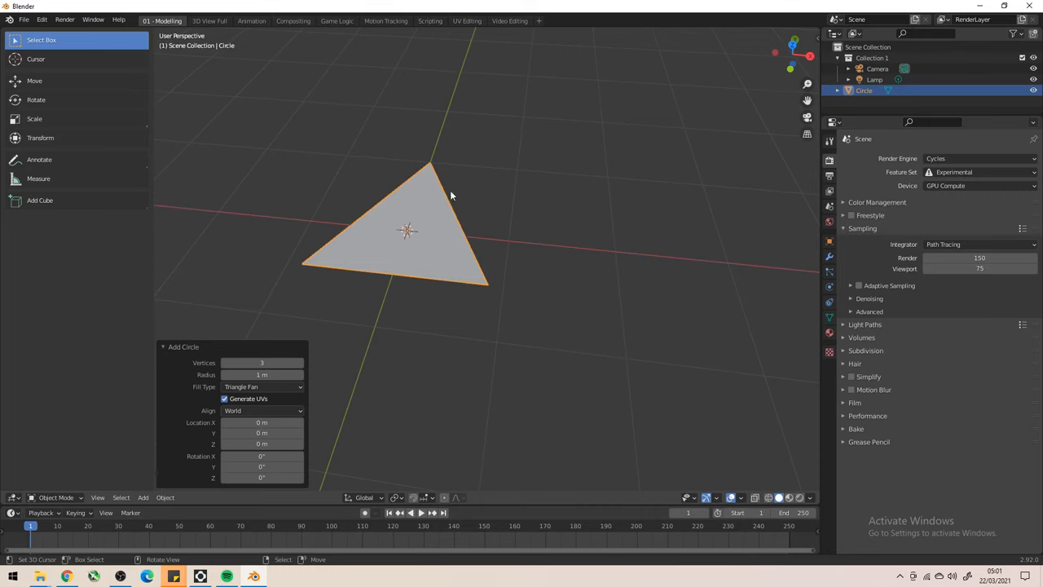
mouse_move(477, 246)
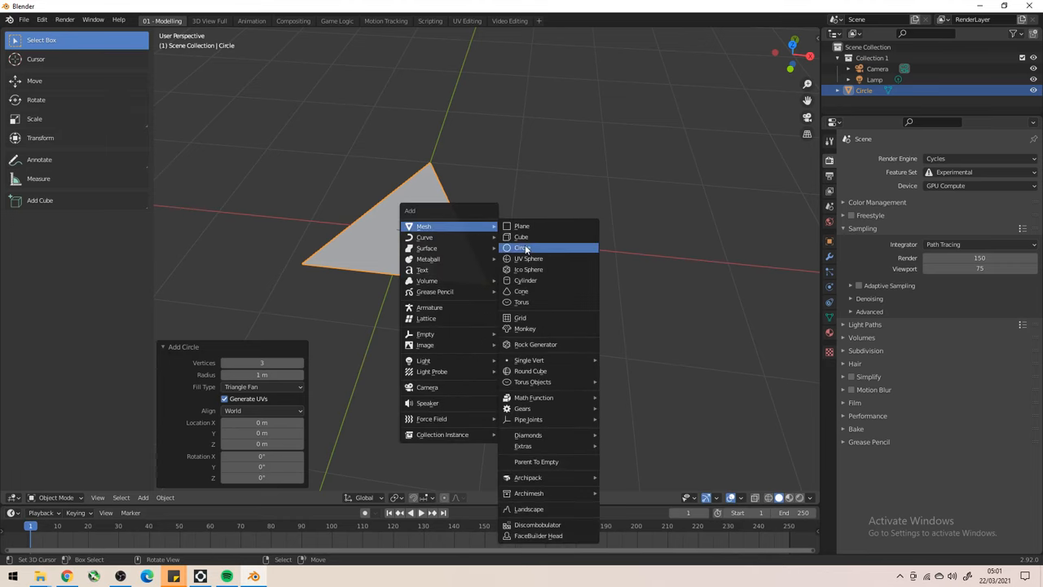
Add a 5-vertex circle raised about 0.66 m above the triangle and enter Edit Mode.
click(523, 247)
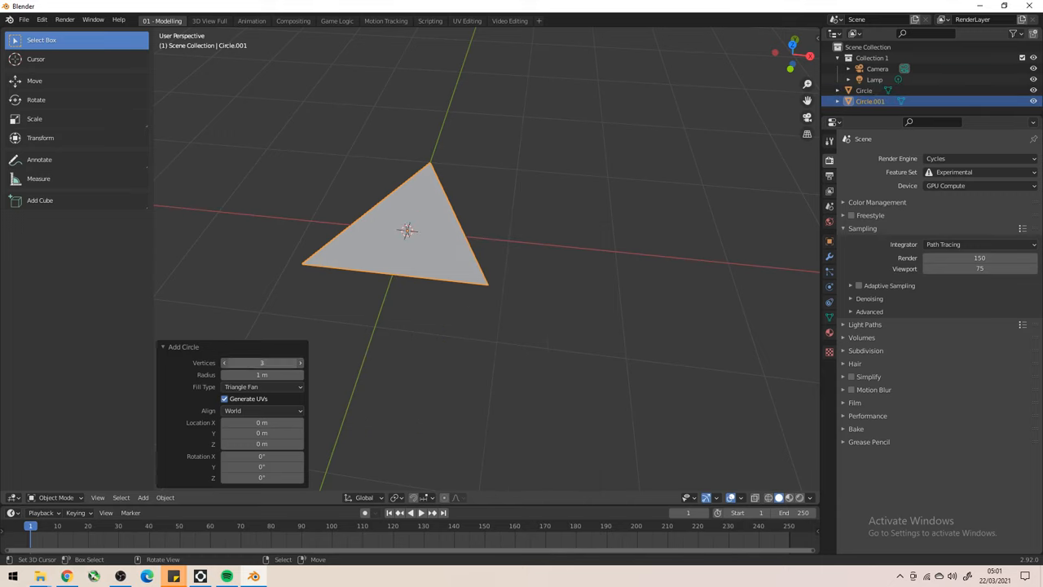
click(300, 362)
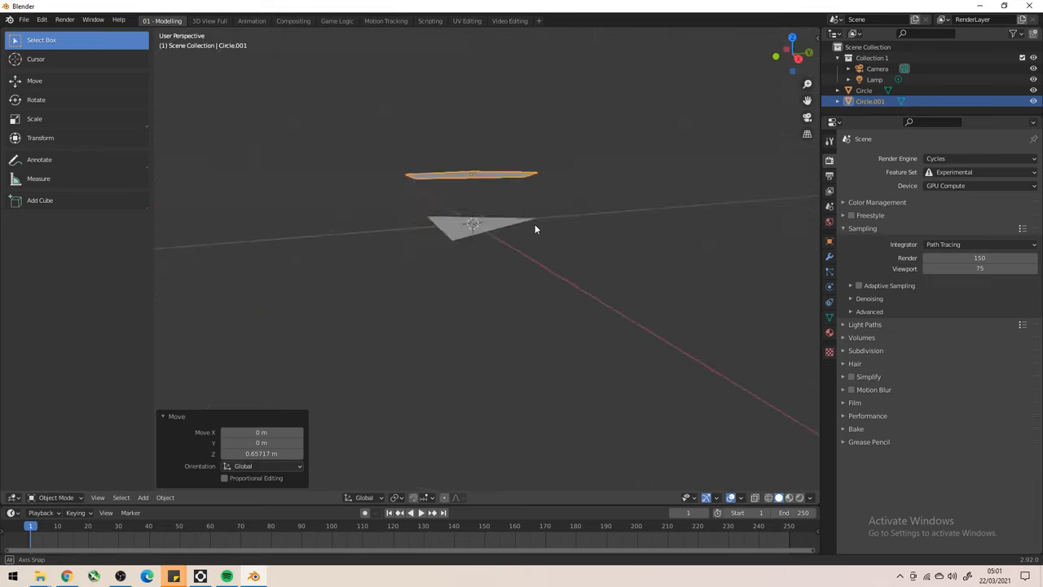
key(Tab)
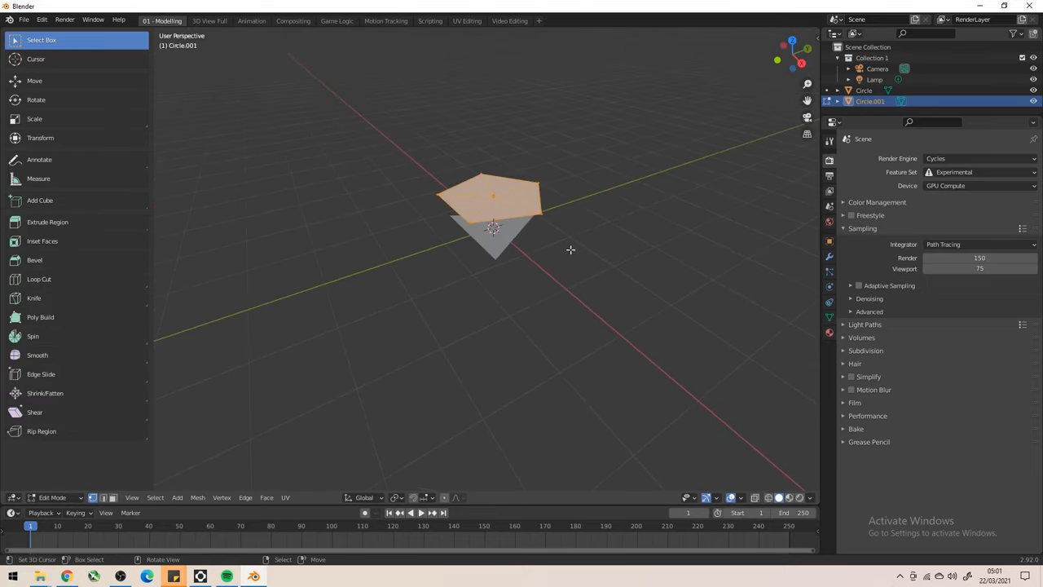
Extrude the pentagon upward and inset its top face by about 0.11 m.
click(48, 221)
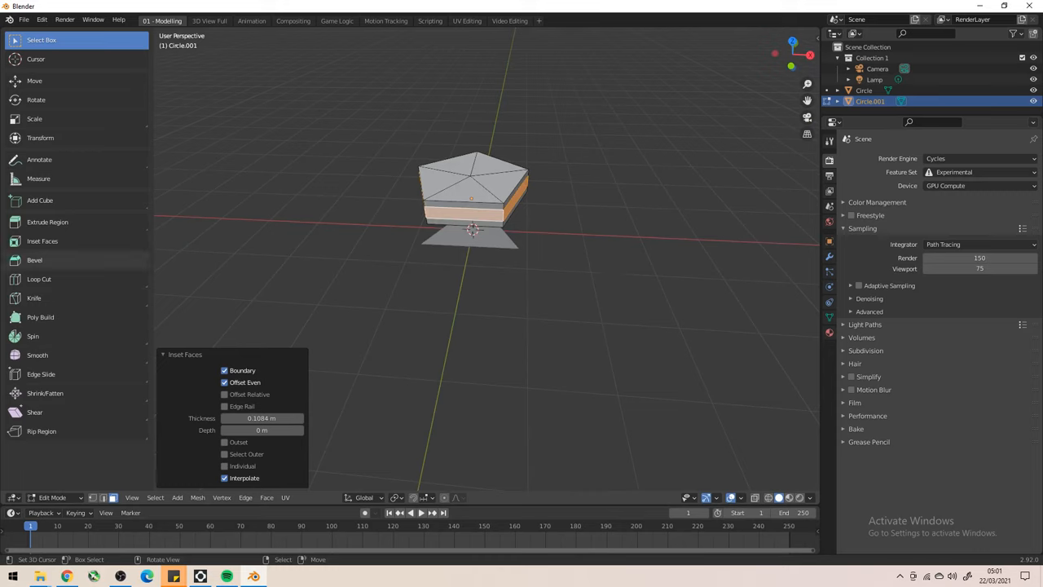
mouse_move(524, 307)
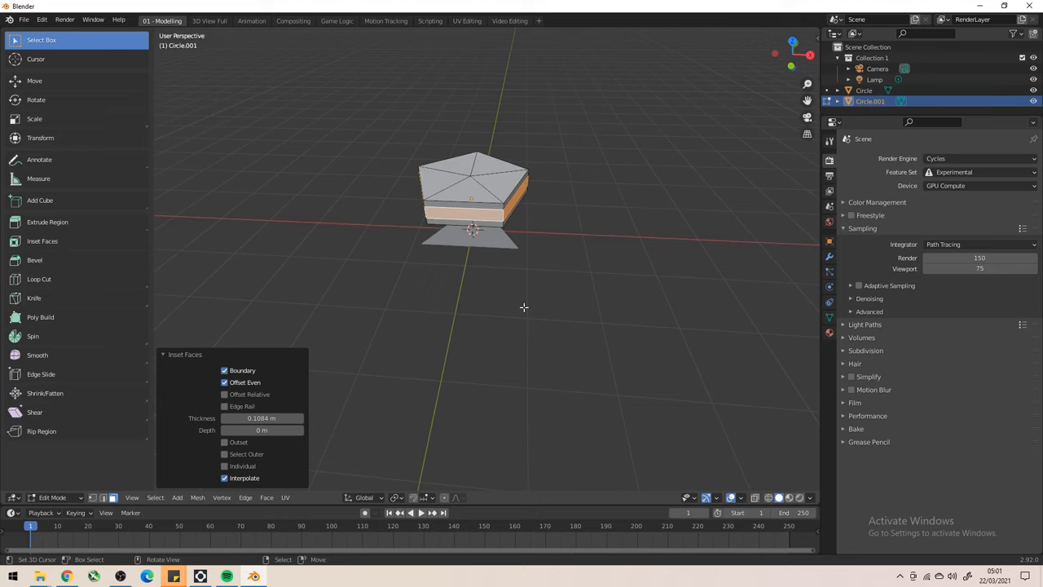
mouse_move(334, 446)
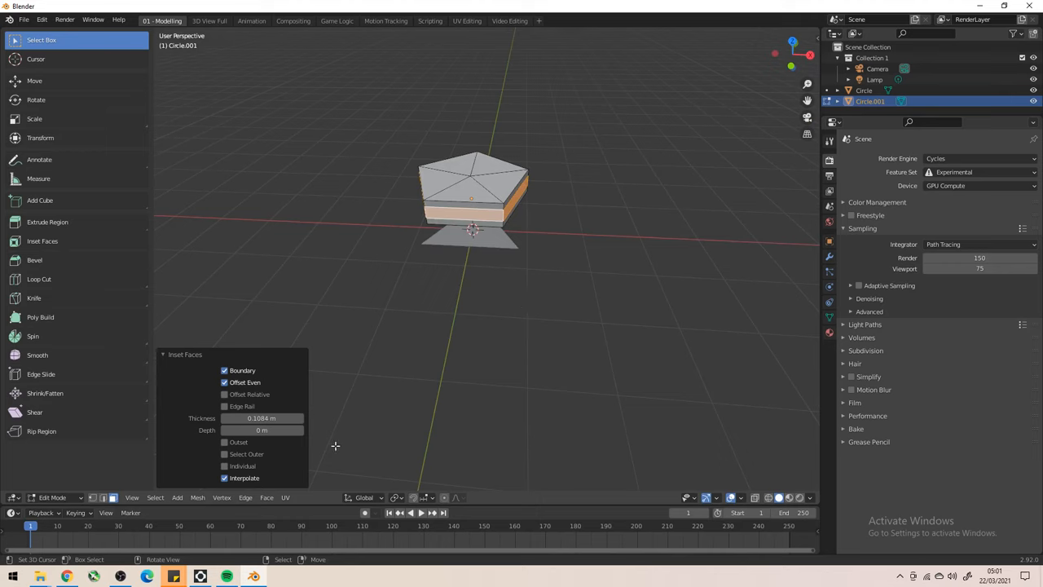